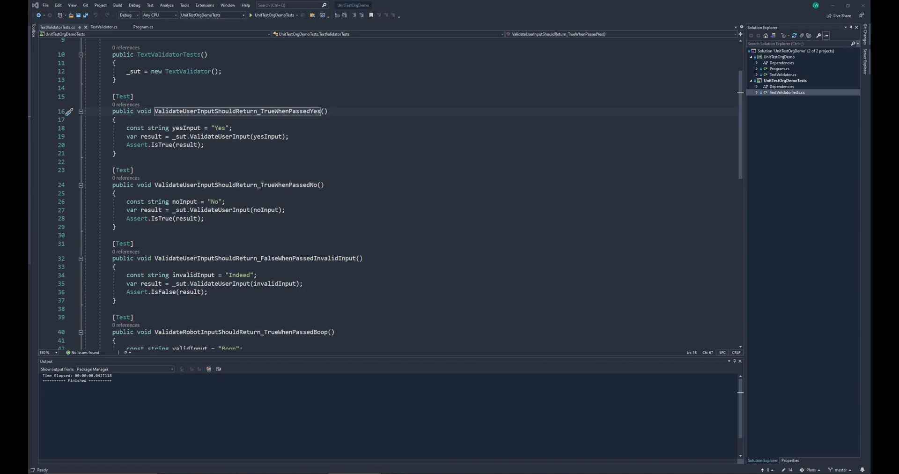
mouse_move(118, 36)
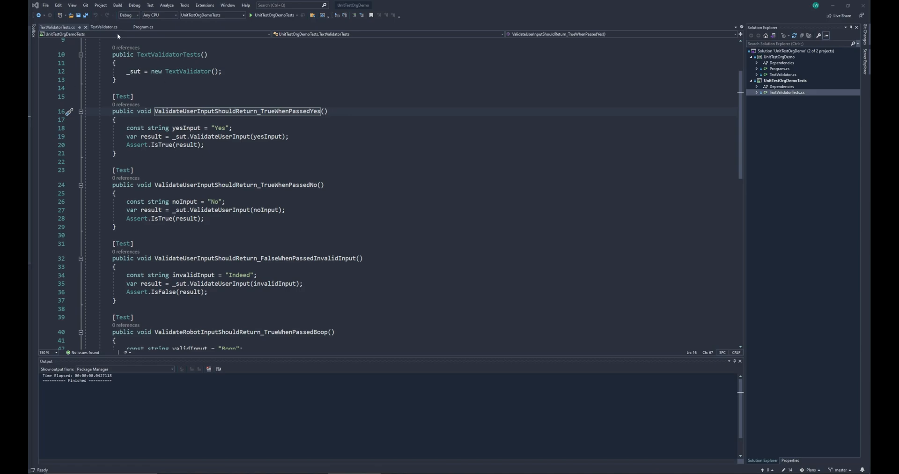
- Inspect the TextValidator class and its ValidateUserInput method, then return to TextValidatorTests
left_click(105, 27)
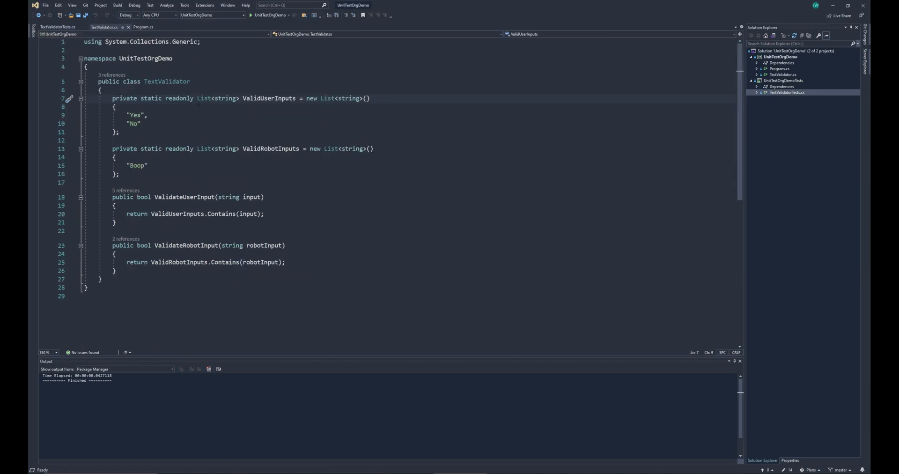
double_click(167, 81)
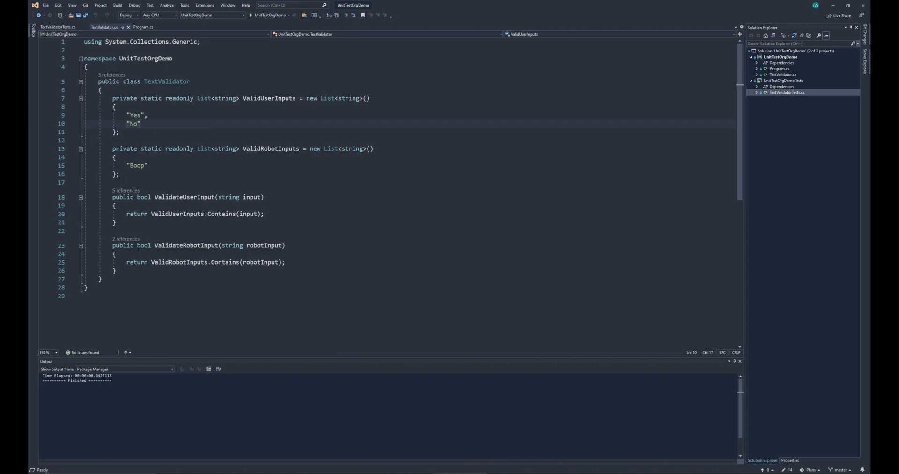
left_click(172, 197)
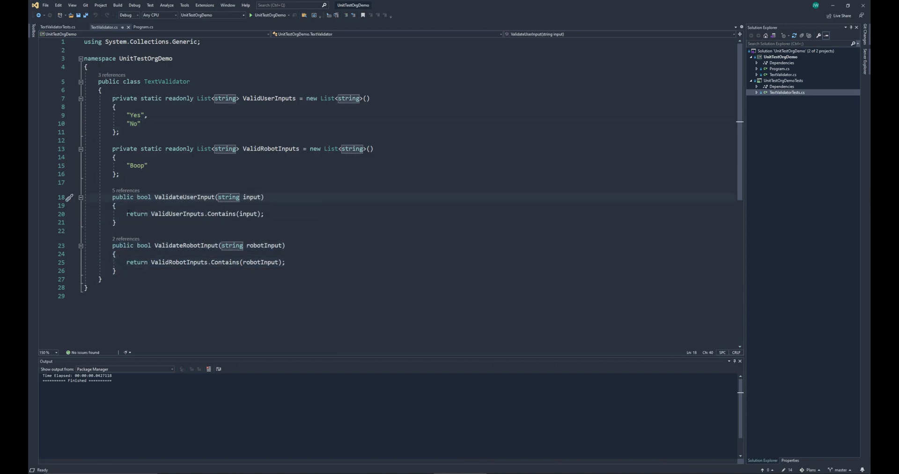
left_click(57, 27)
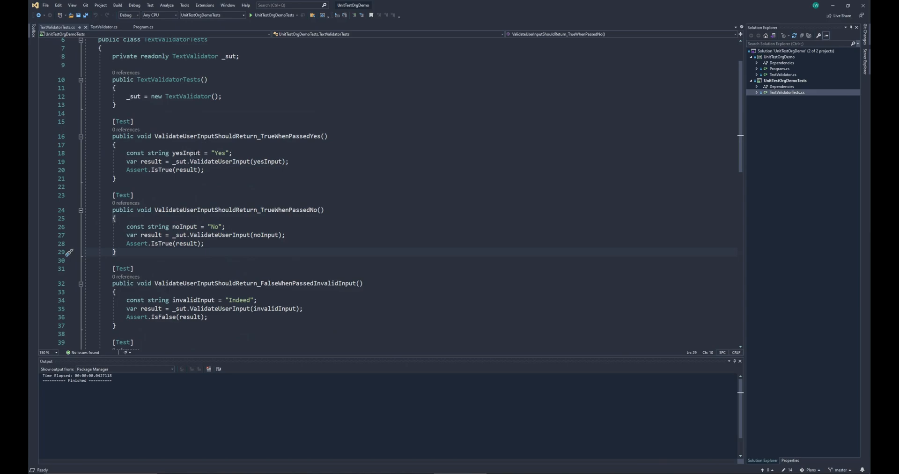
- Review the five test names in TextValidatorTests and reopen the TextValidator class file
scroll("down", 3)
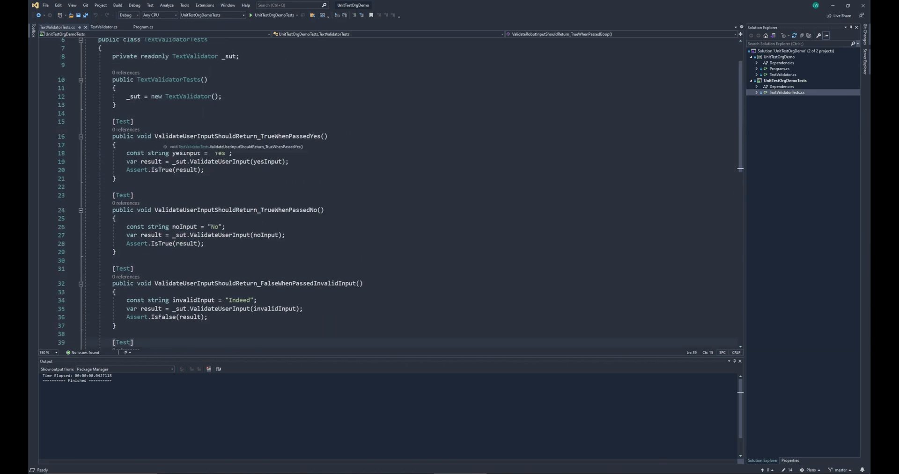
double_click(203, 136)
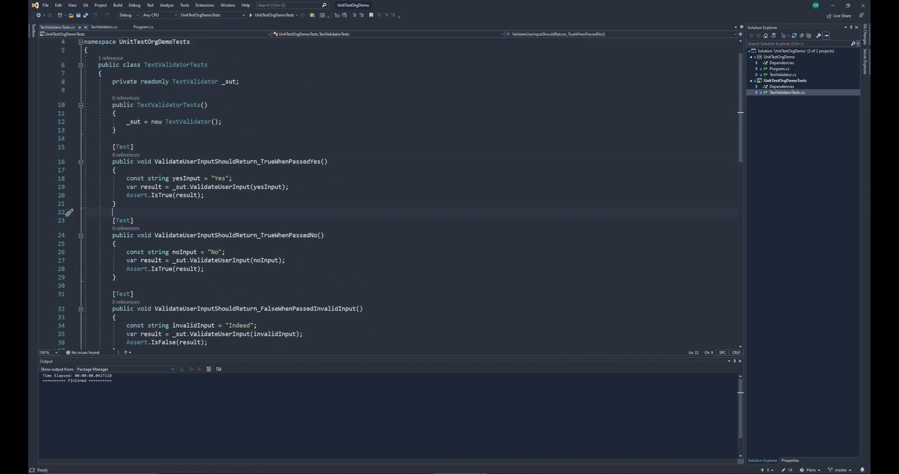
scroll("down", 3)
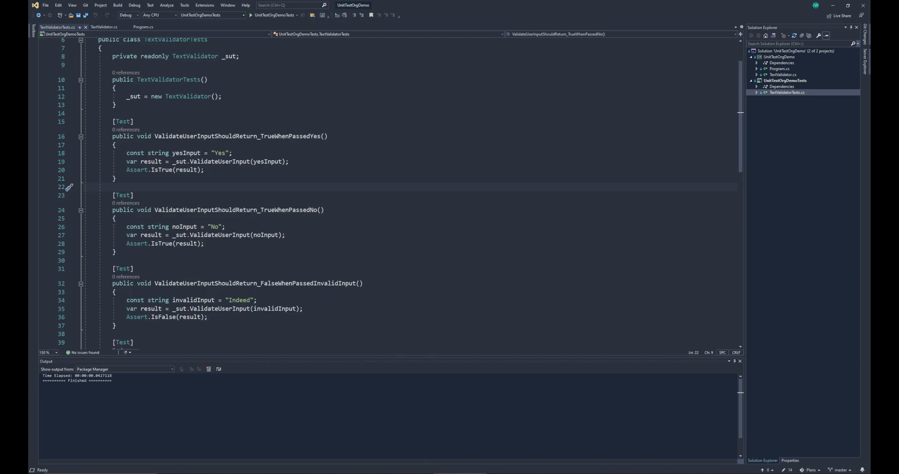
double_click(176, 136)
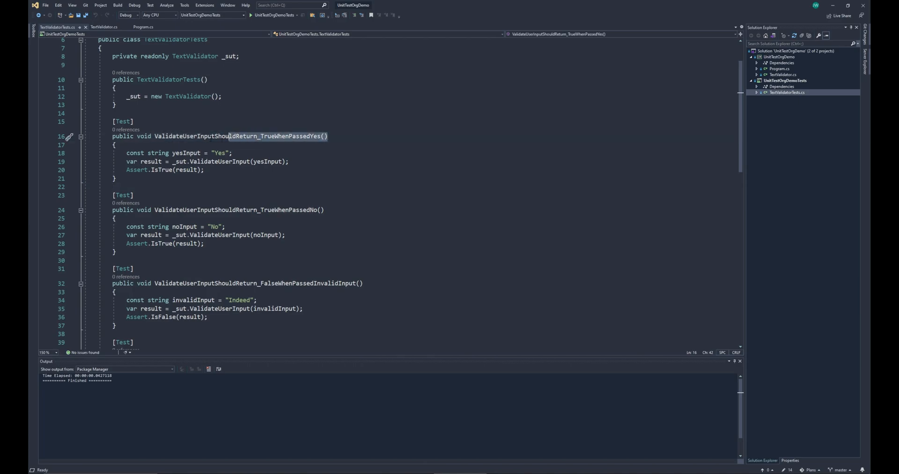
double_click(241, 136)
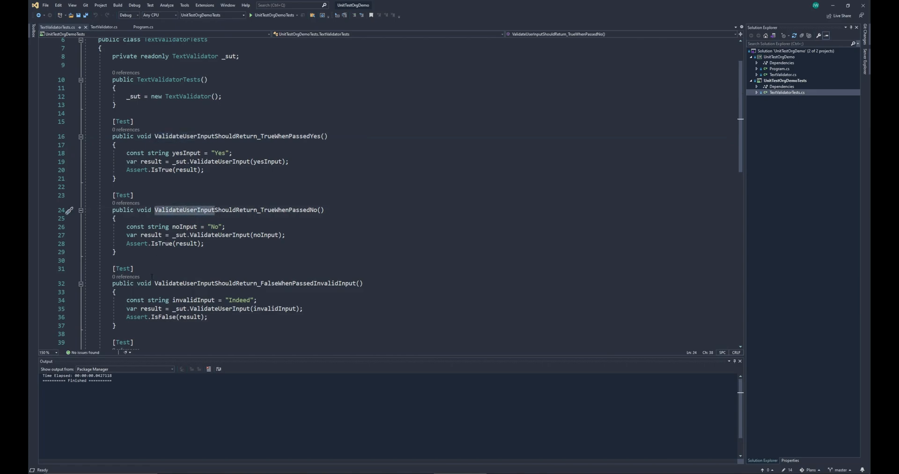
scroll("down", 3)
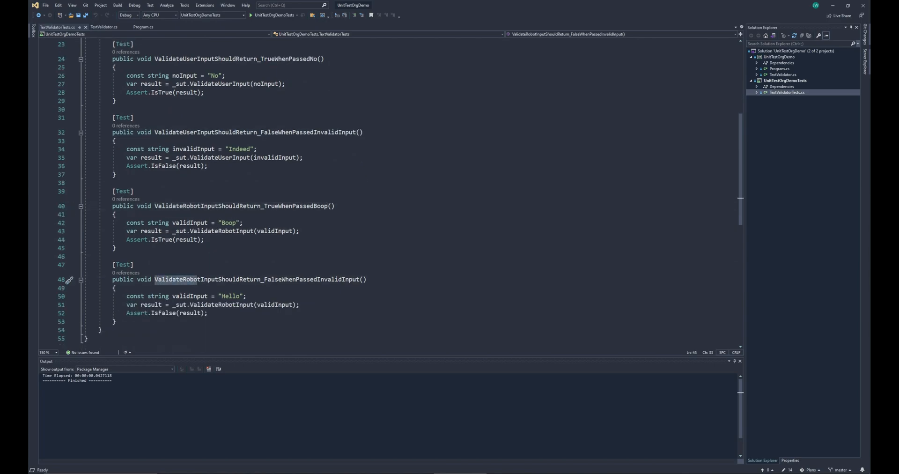
double_click(258, 280)
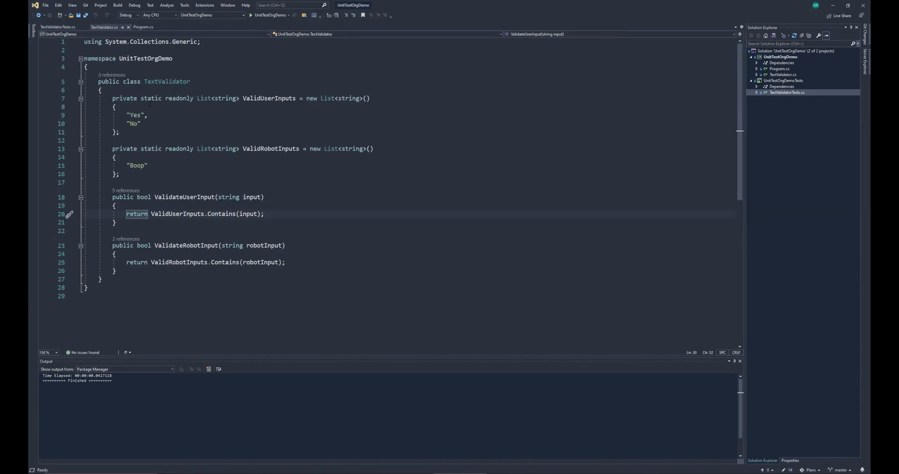
- Run UnitTestOrgDemo from Program.cs, confirming output True, True, False, then close the console
left_click(143, 27)
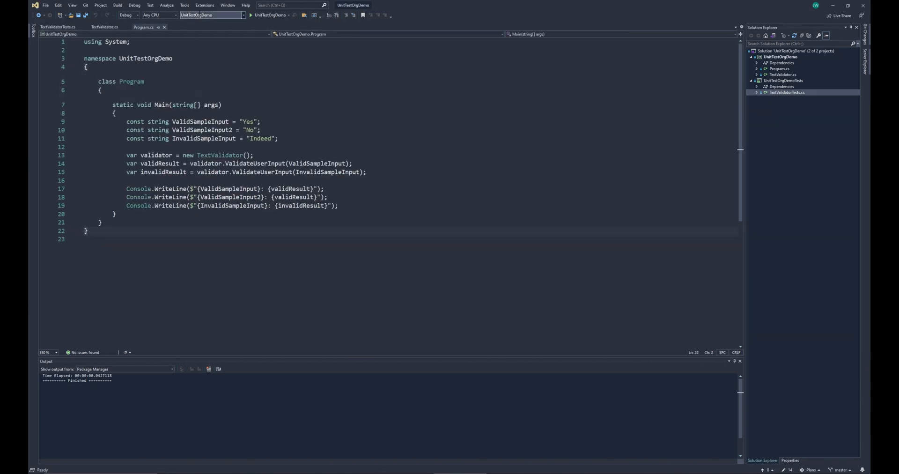
left_click(250, 15)
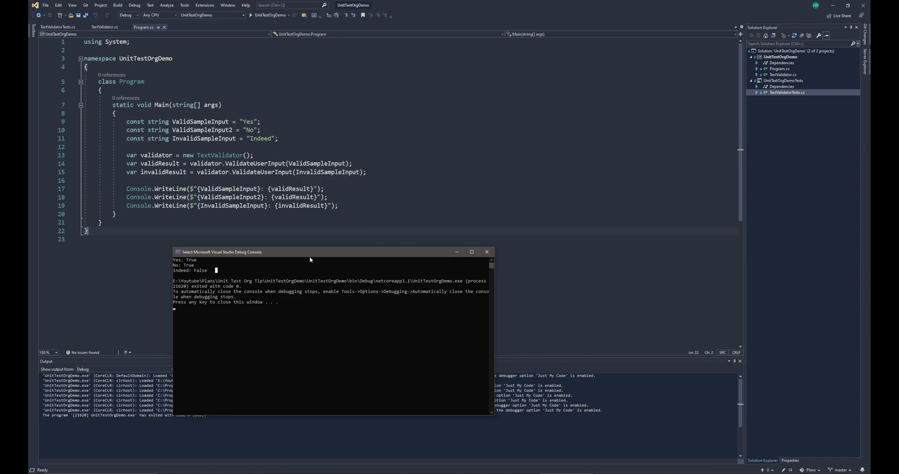
mouse_move(308, 265)
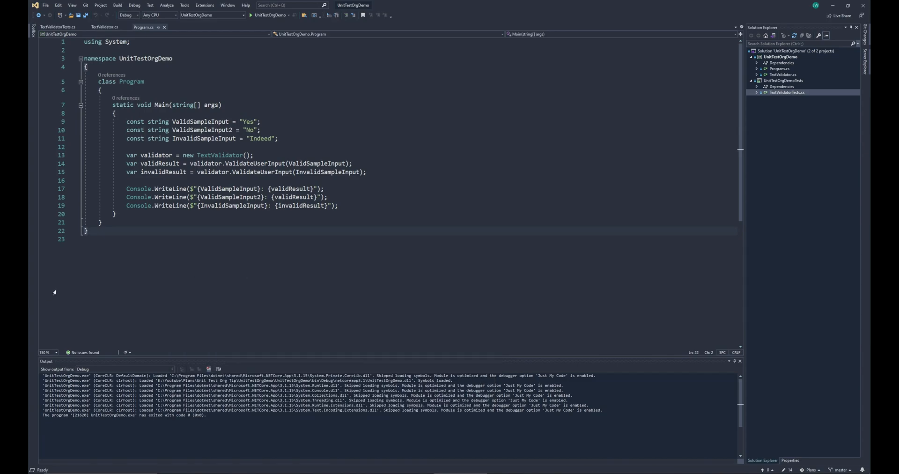
left_click(57, 26)
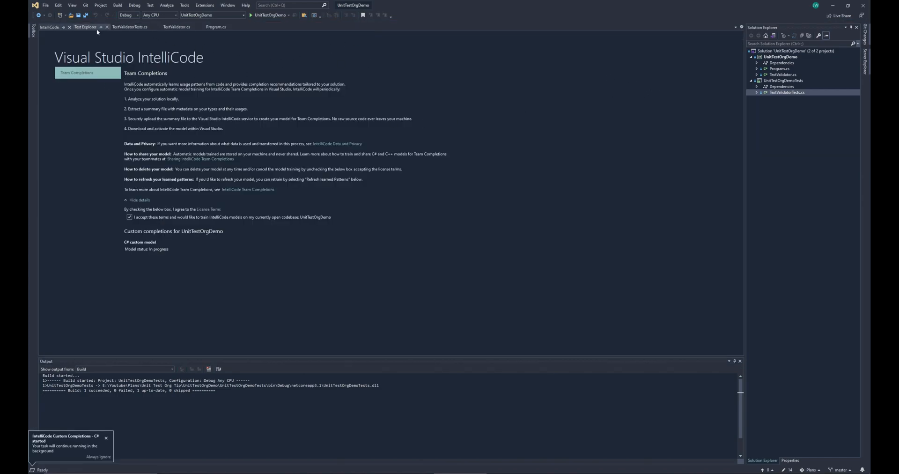
mouse_move(85, 27)
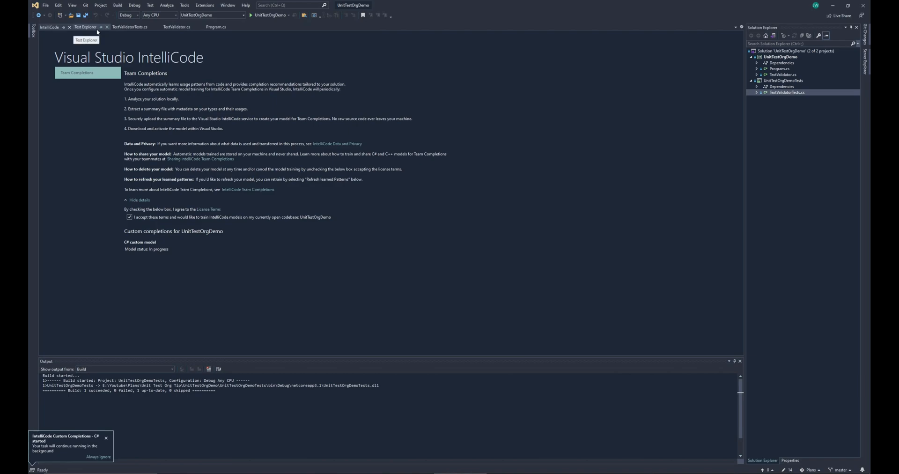
- Expand UnitTestOrgDemoTests and TextValidatorTests in Test Explorer to list the five passed tests
left_click(84, 26)
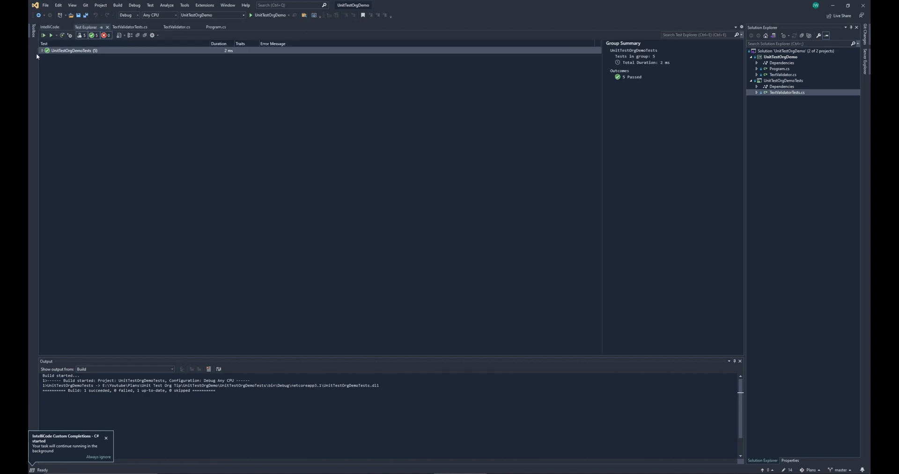
left_click(42, 51)
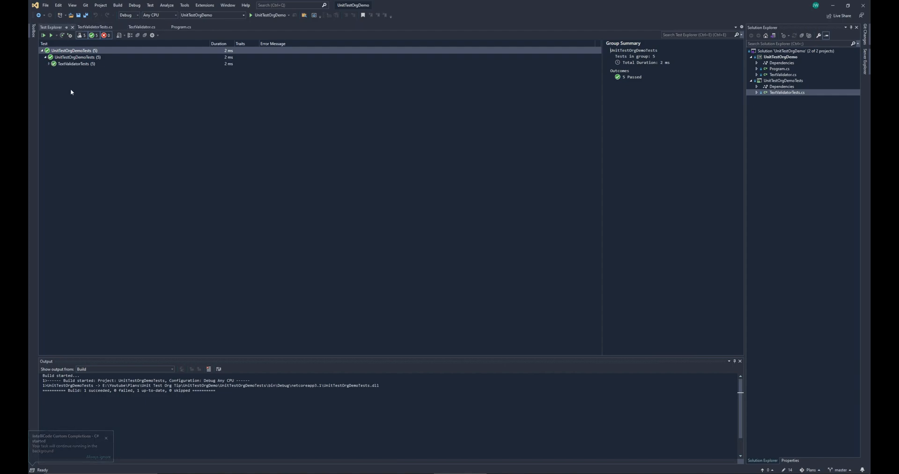
left_click(49, 64)
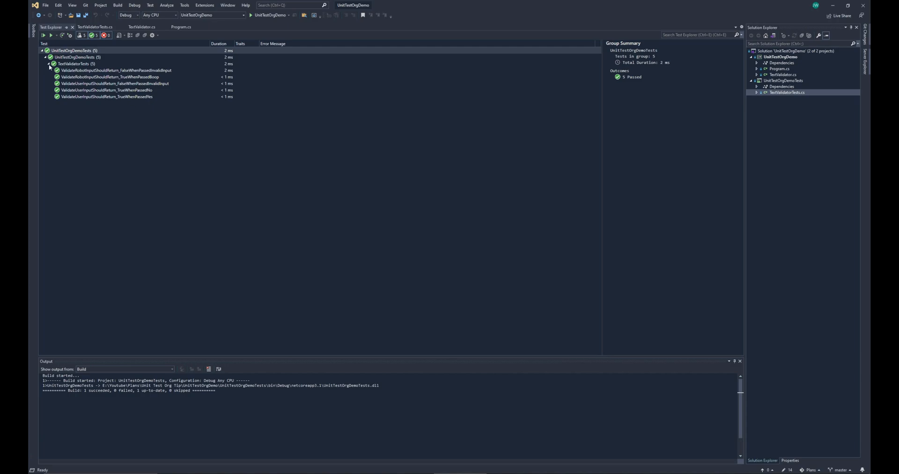
left_click(94, 27)
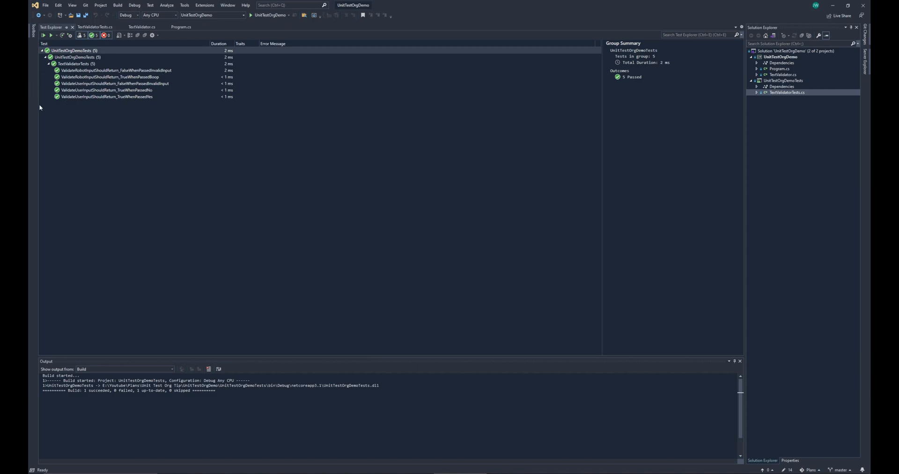
mouse_move(641, 99)
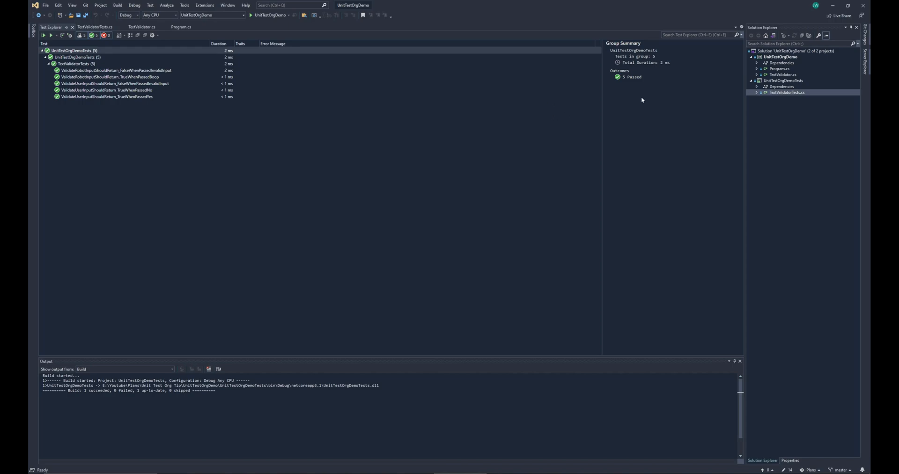
double_click(786, 80)
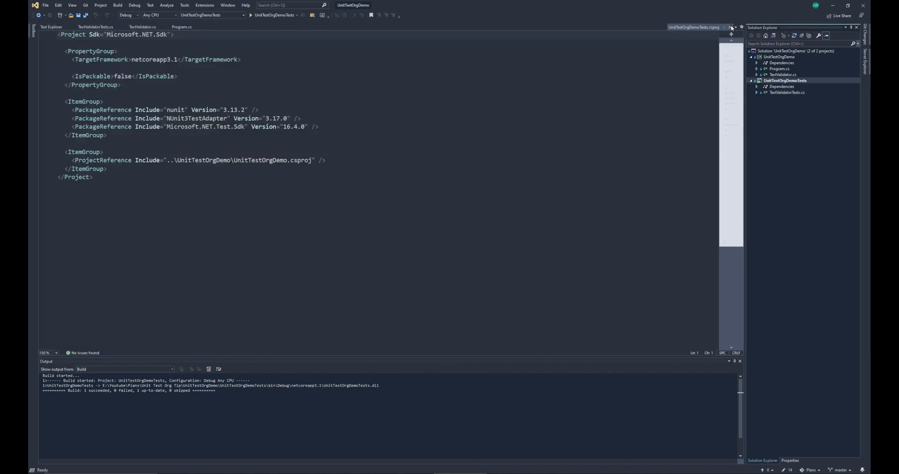
- Add a Class item named ImprovedTextValidatorTests.cs to the UnitTestOrgDemoTests project
right_click(784, 81)
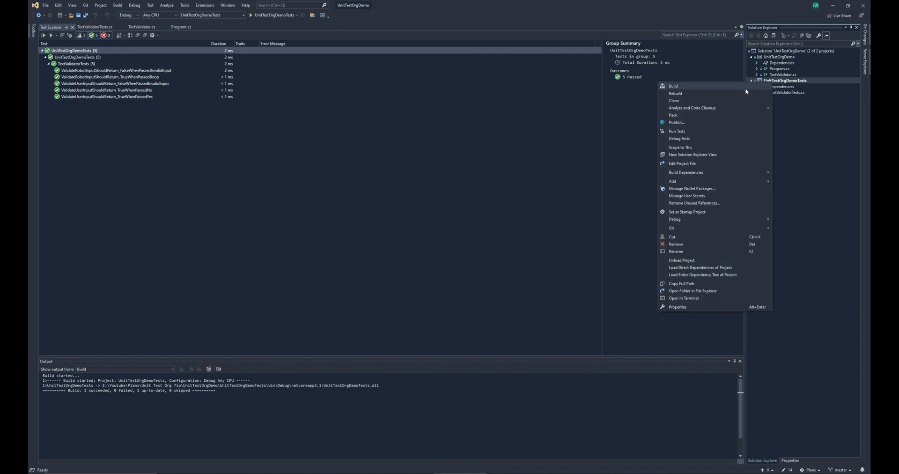
mouse_move(673, 182)
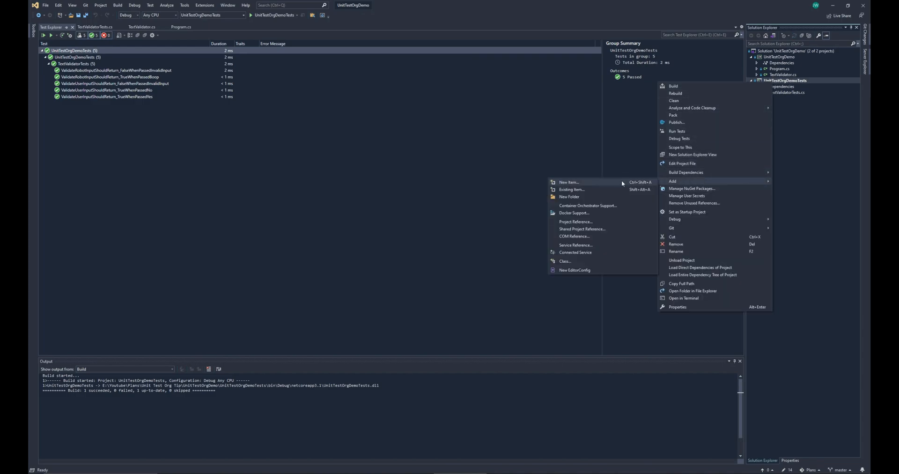
left_click(568, 181)
type("ImprovedTextValidatorTe.cs")
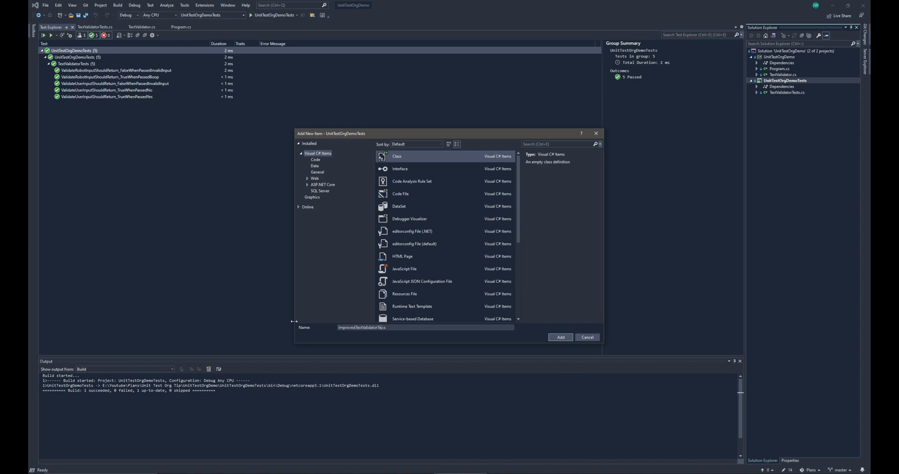
left_click(586, 337)
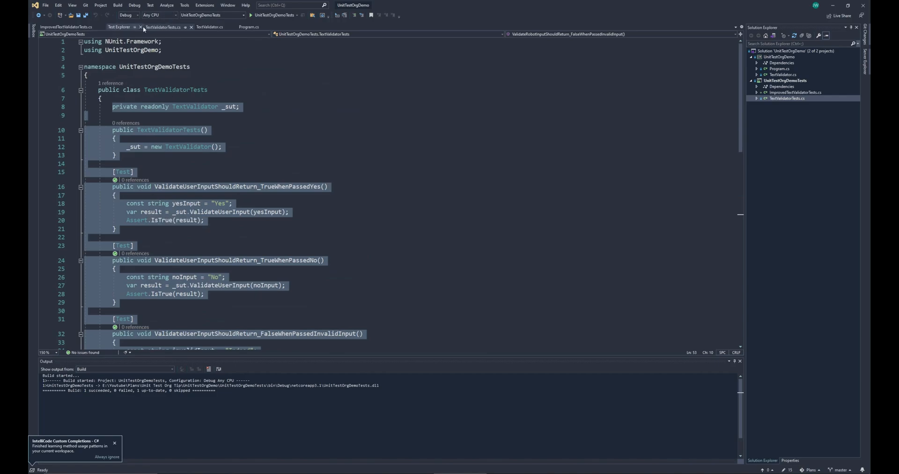
- Paste the five TextValidatorTests tests into ImprovedTextValidatorTests with renamed class and constructor
left_click(67, 27)
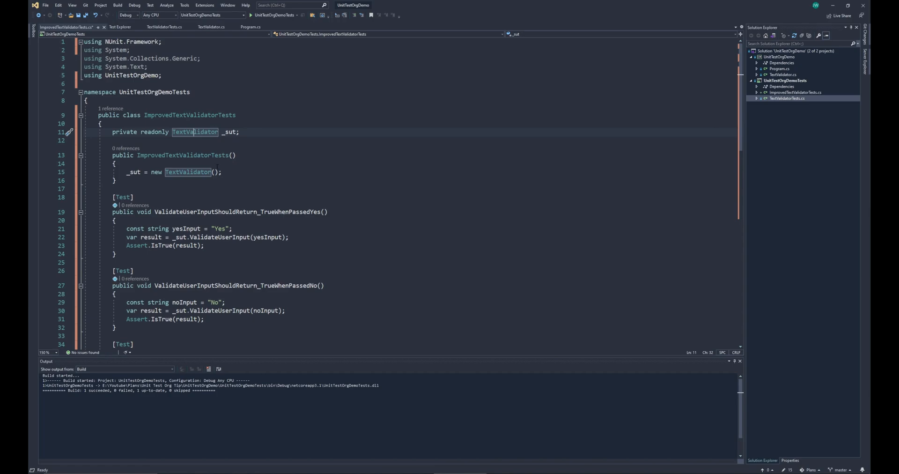
scroll("down", 3)
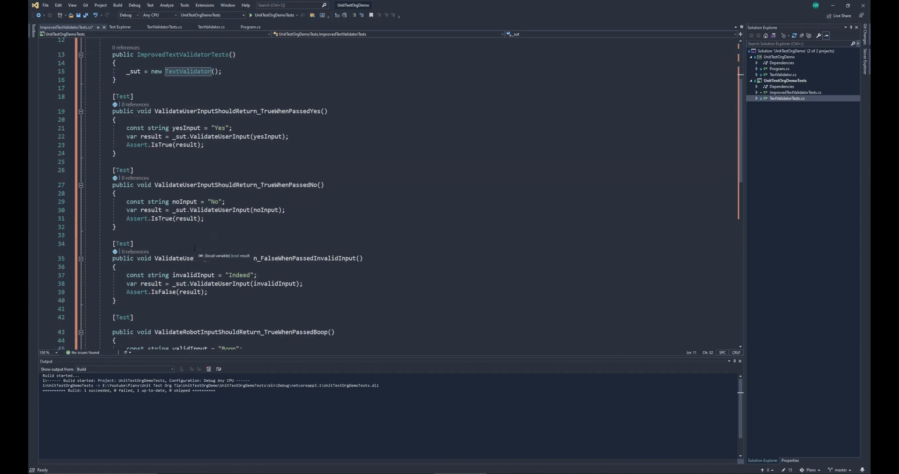
scroll("down", 3)
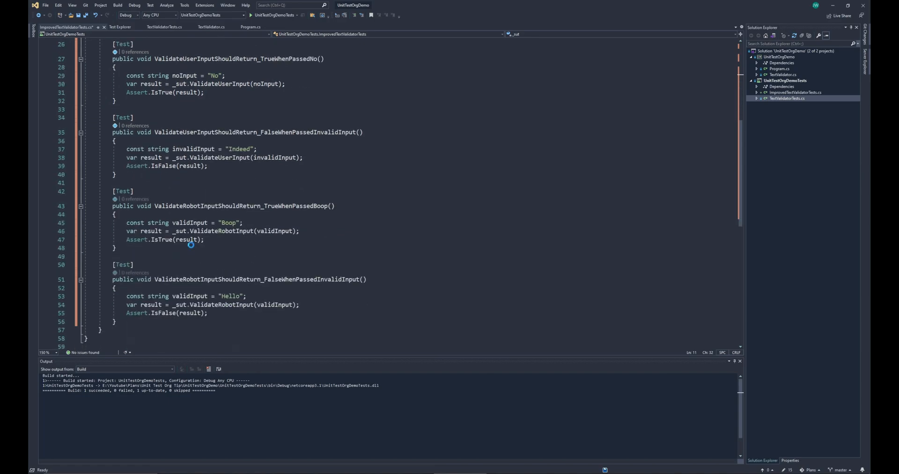
left_click(120, 26)
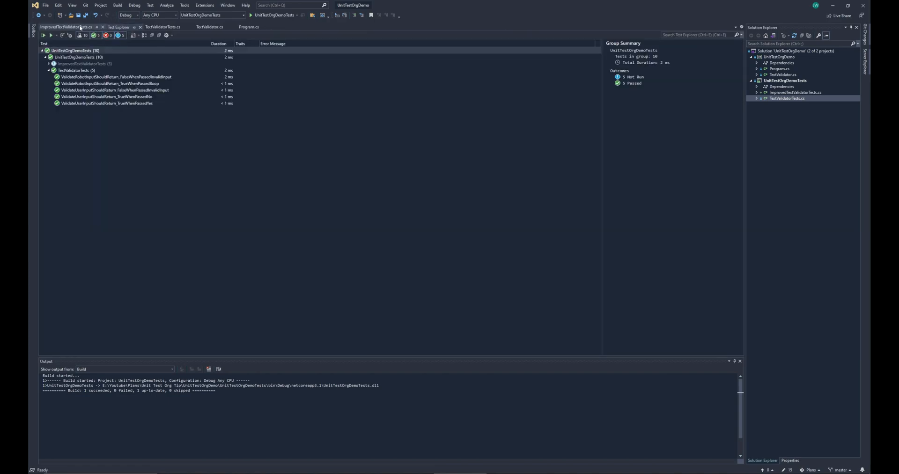
- Switch from Test Explorer back to the ImprovedTextValidatorTests.cs editor tab
left_click(66, 27)
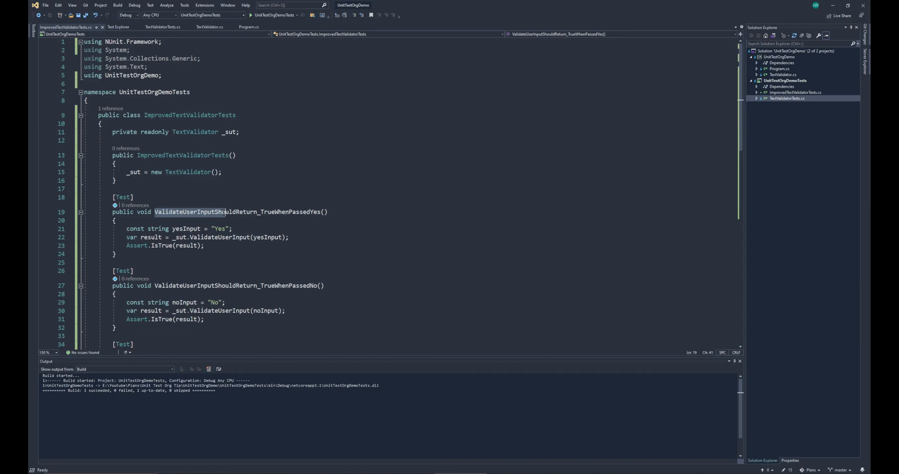
- Add nested class ValidateUserInputShouldReturn : ImprovedTextValidatorTests and shorten the user-input test names
scroll("down", 3)
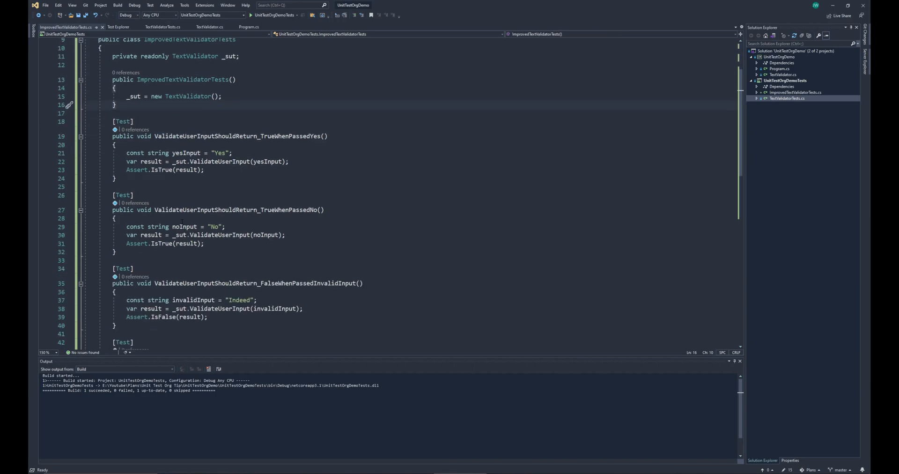
double_click(184, 282)
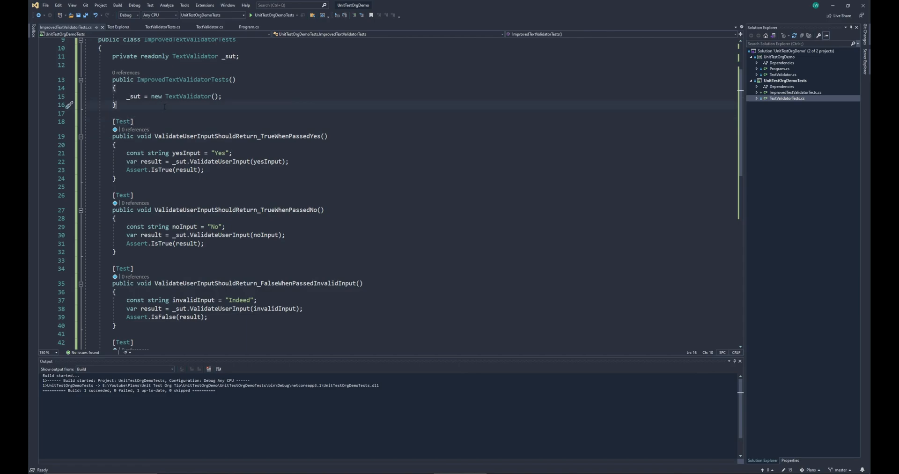
type("public class ValidateUserInput")
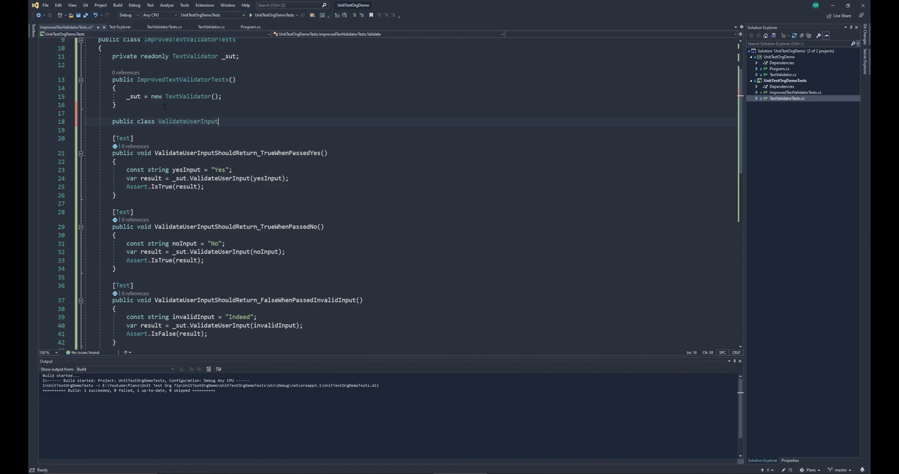
type("ShouldReturn")
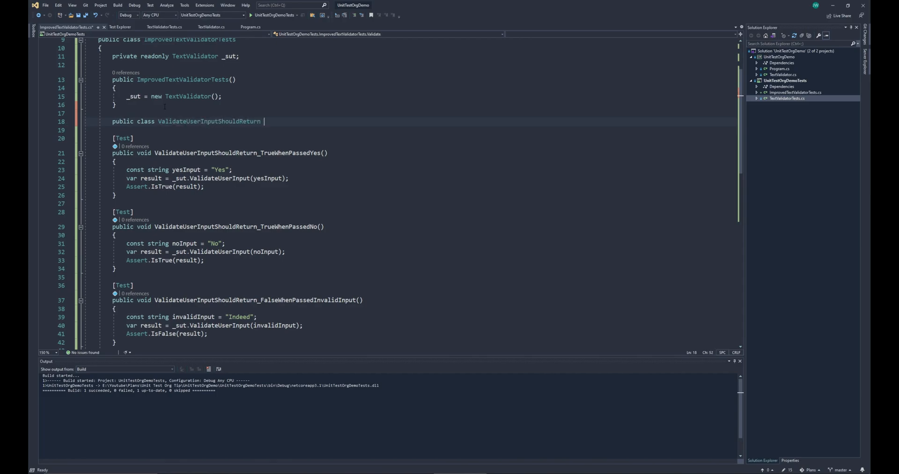
type(": ImprovedTextValidatorTests")
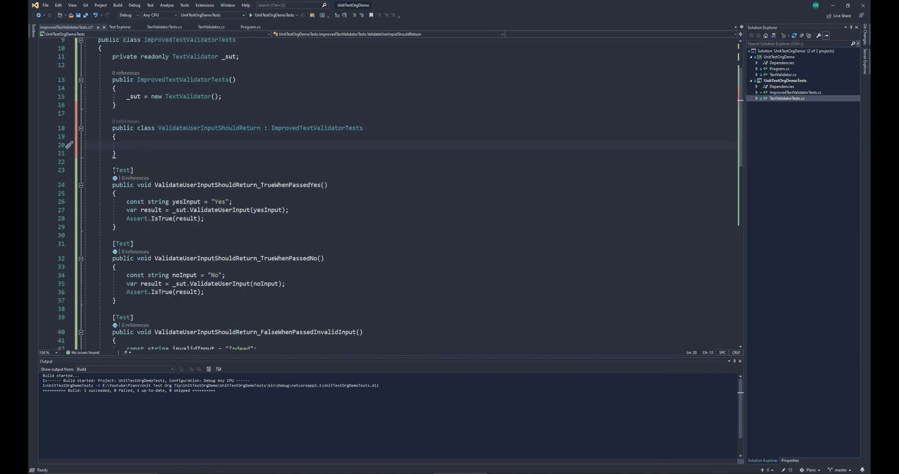
scroll("down", 3)
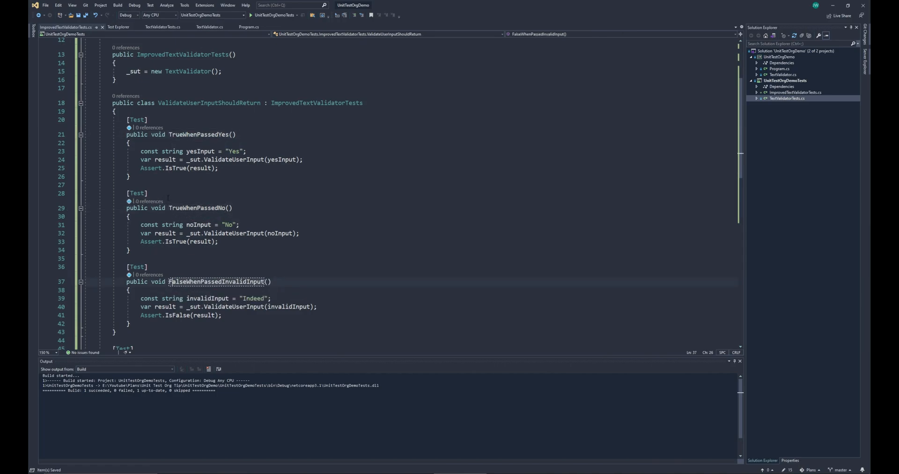
double_click(209, 102)
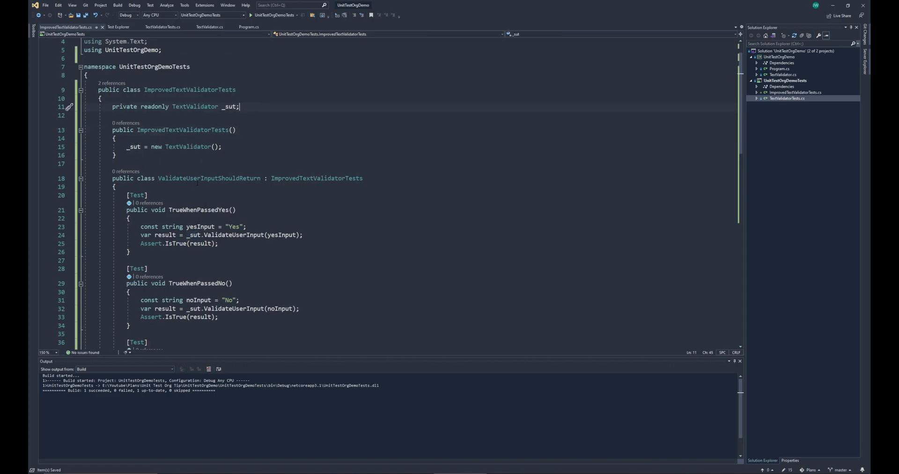
- Finish the ValidateUserInputShouldReturn wrapper, removing a trial const string testvar, and save the file
double_click(200, 178)
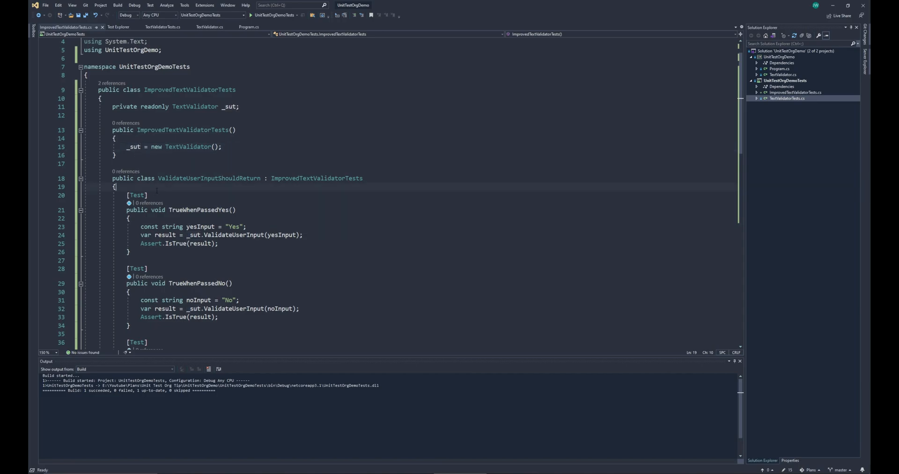
double_click(207, 178)
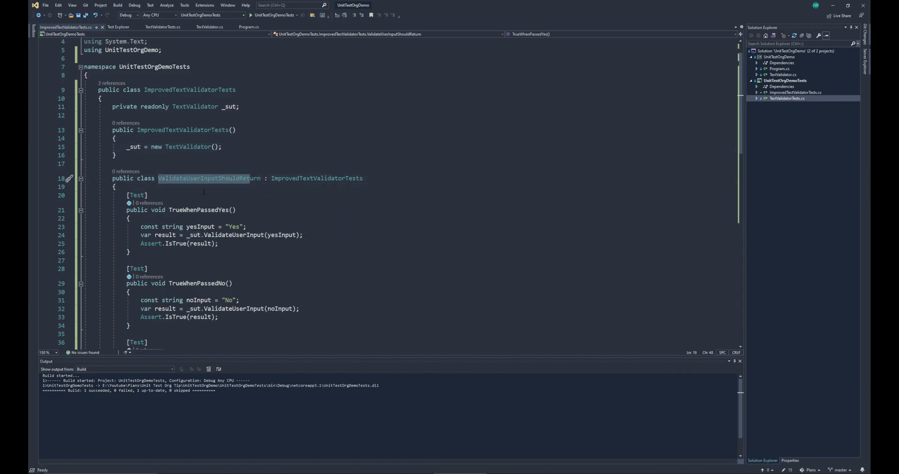
type("public ValidateUserInputShouldReturn(")
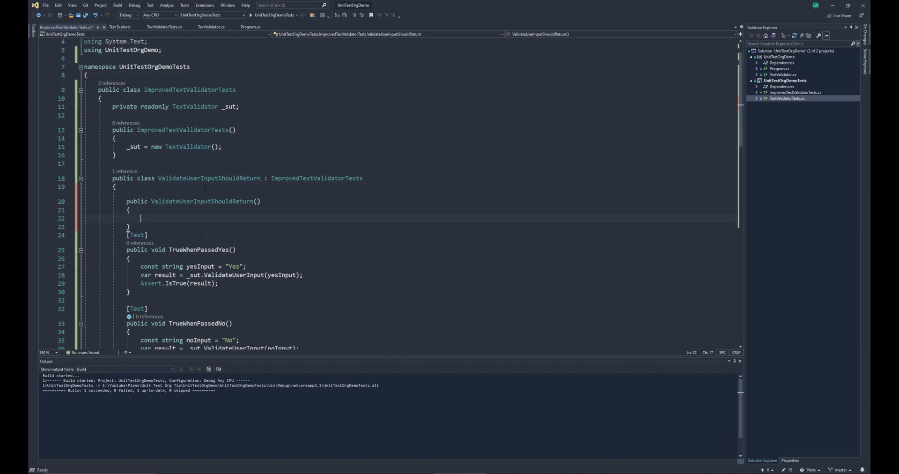
type("const string")
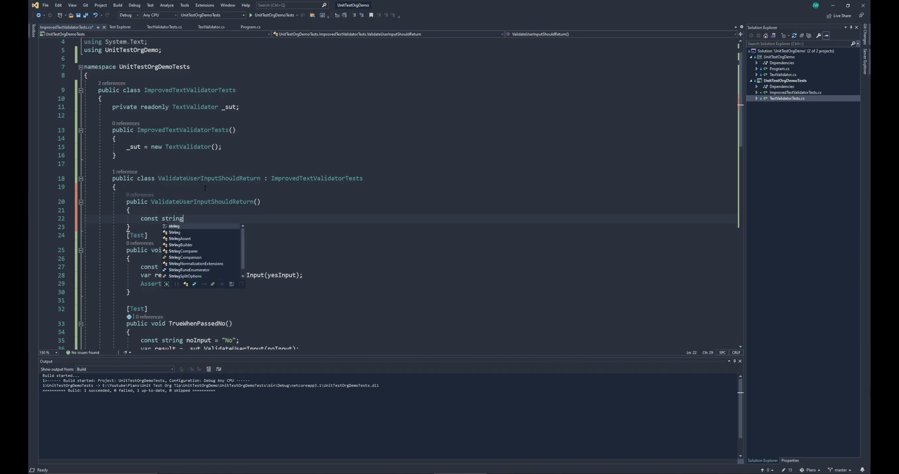
type("testvar = \"")
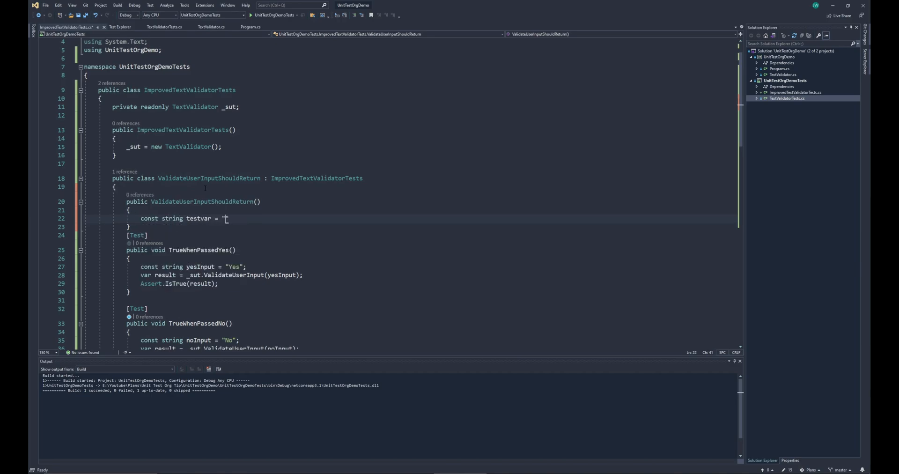
type("testvalue")
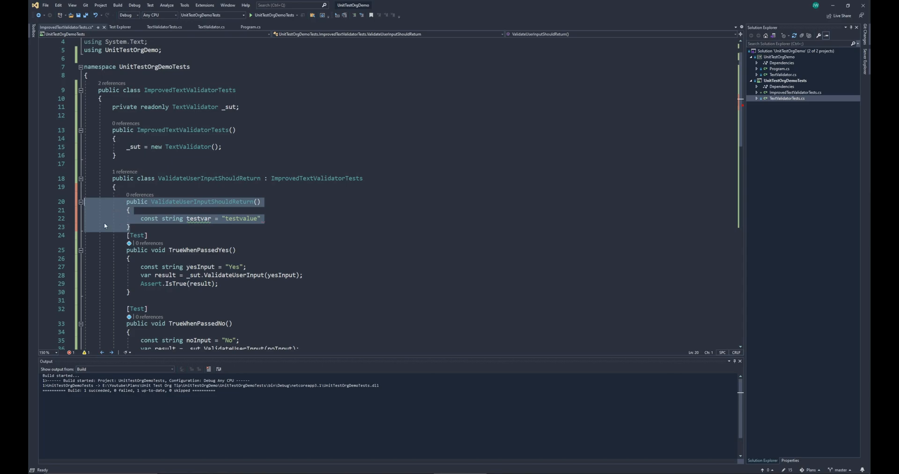
key("Delete")
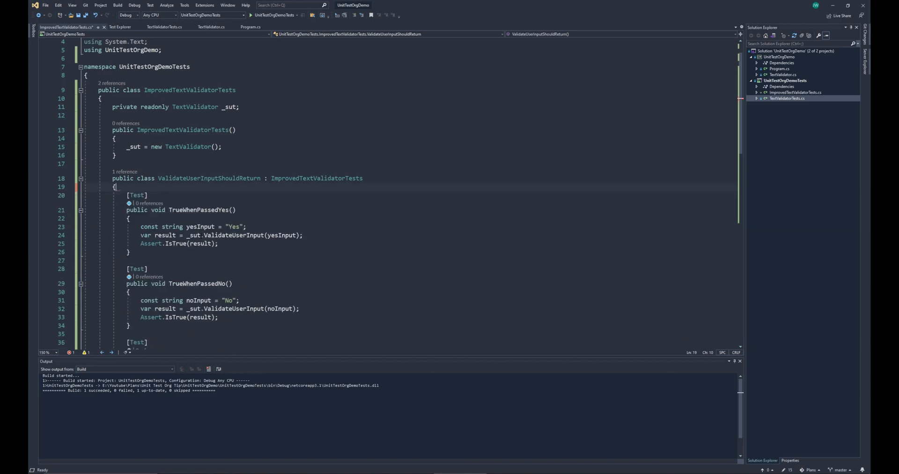
key("ctrl+s")
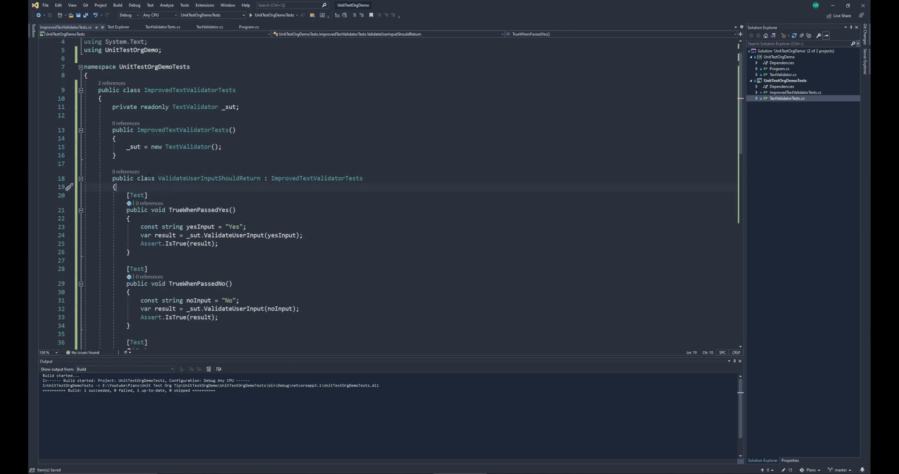
- Wrap robot tests in ValidateRobotInputShouldReturn : ImprovedTextValidatorTests, naming them TrueWhenPassedBoop and FalseWhenPassedInvalidInput
scroll("down", 3)
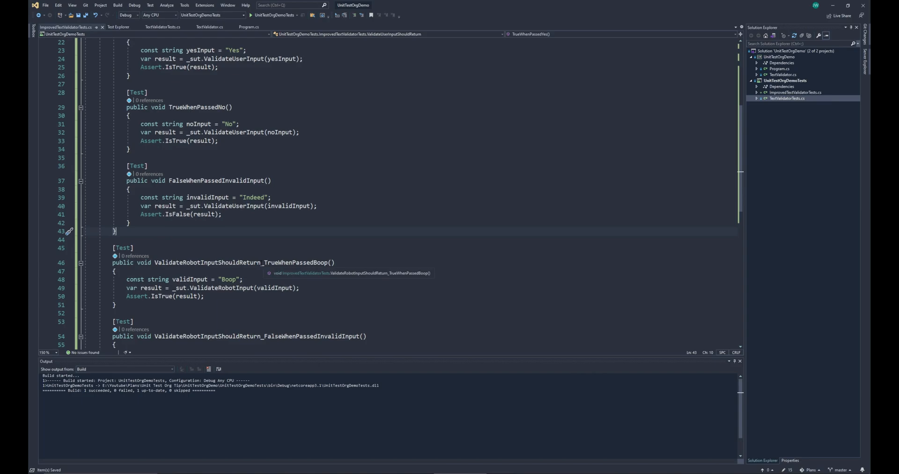
double_click(210, 262)
type("public class ValidateRobotInputShouldReturn :")
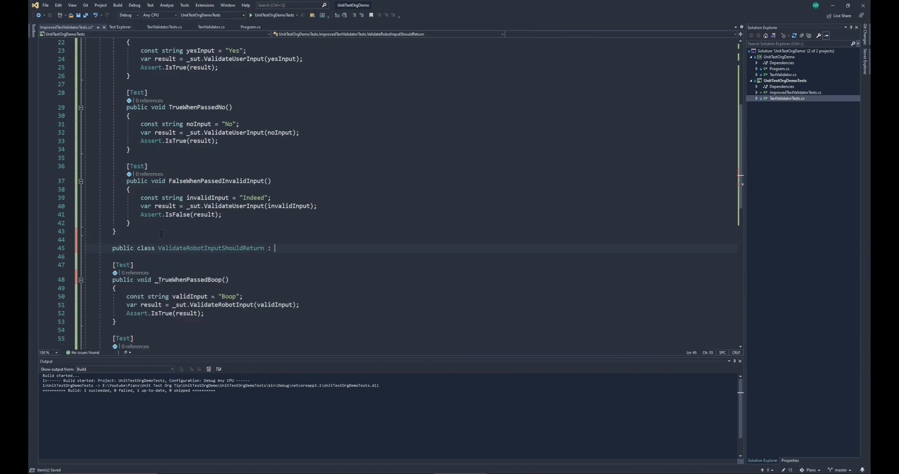
type("ImprovedTextValidatorTests")
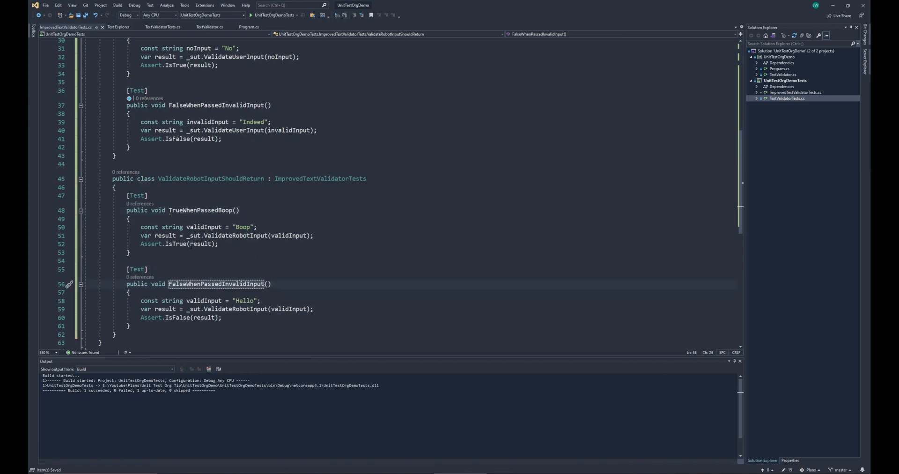
left_click(118, 27)
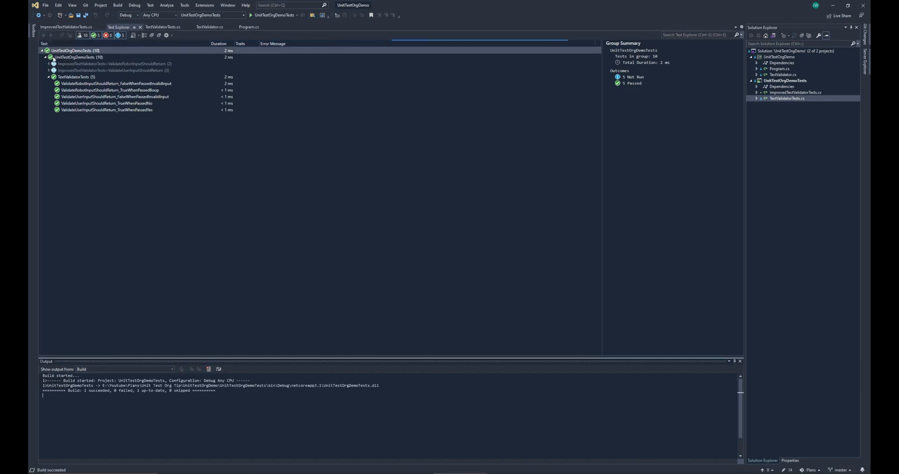
- Run all ten tests in Test Explorer and expand the robot-input test group
left_click(43, 35)
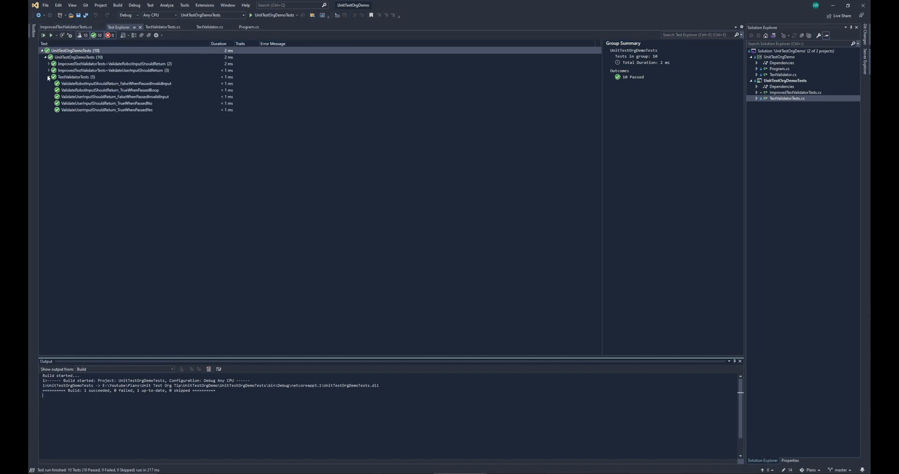
left_click(49, 76)
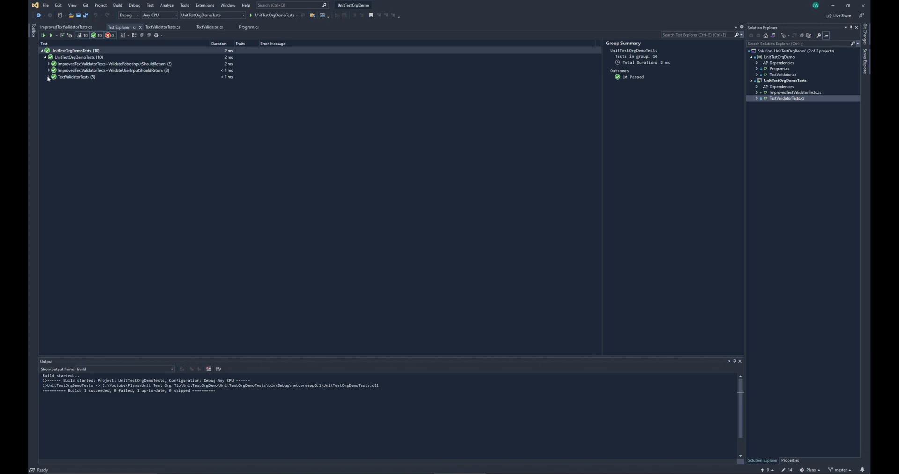
left_click(48, 76)
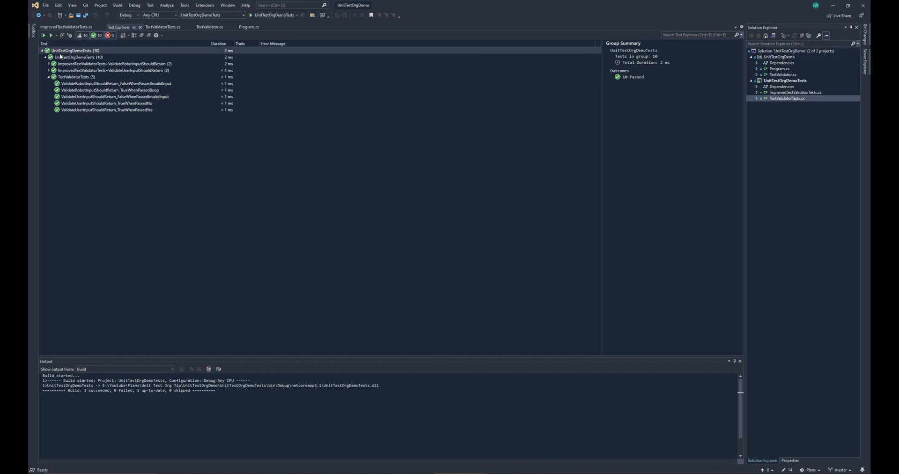
mouse_move(53, 70)
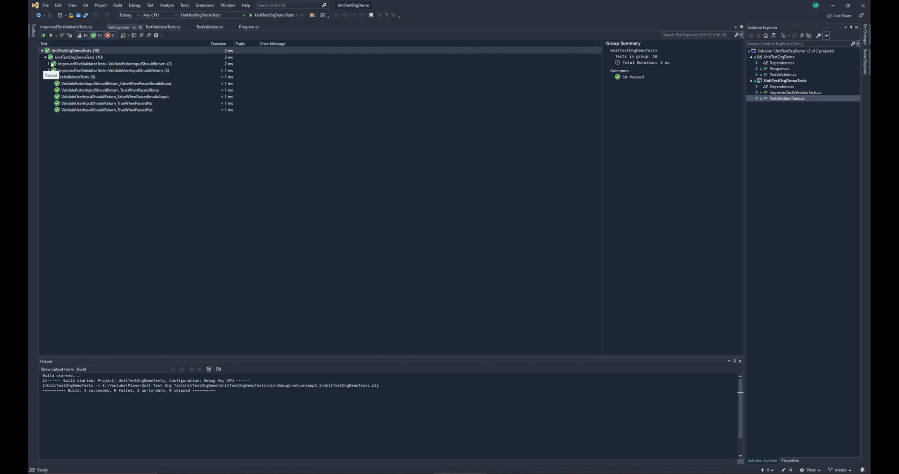
left_click(49, 64)
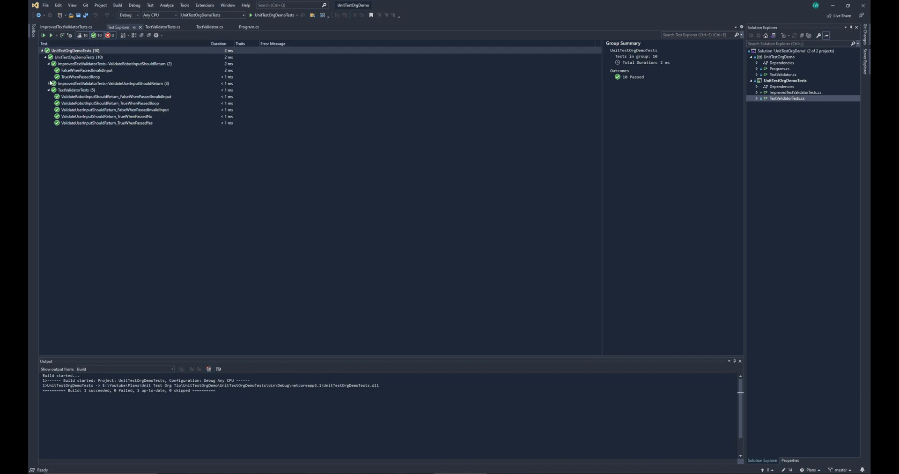
left_click(49, 83)
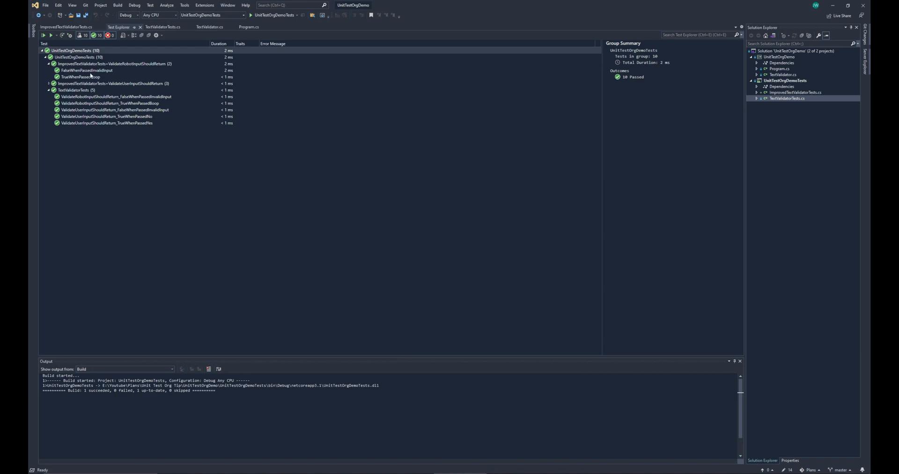
- Expand the user-input group and view details of TrueWhenPassedYes and original tests
left_click(81, 76)
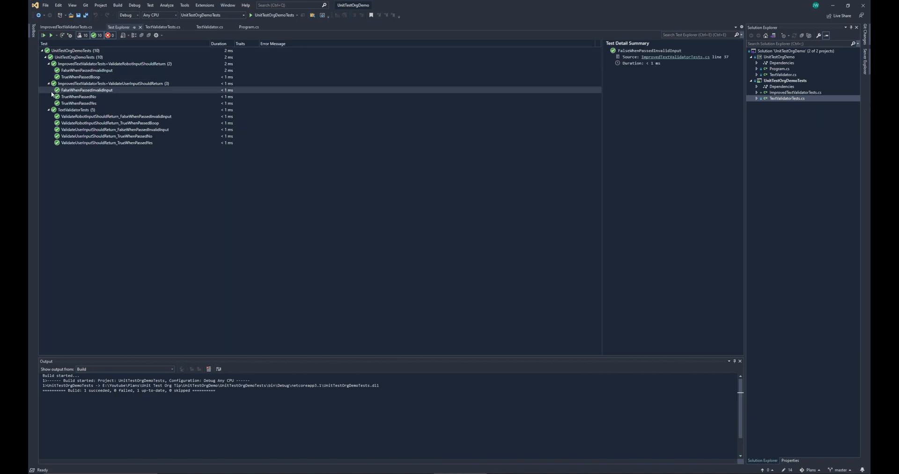
left_click(80, 103)
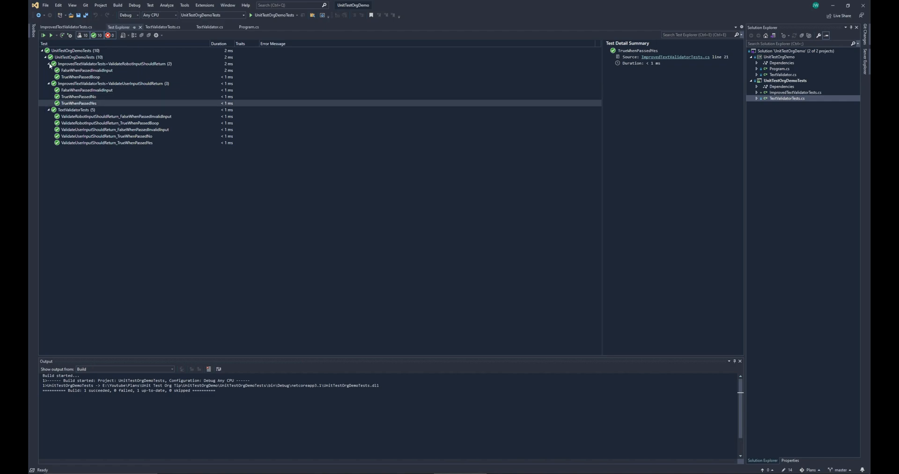
left_click(107, 142)
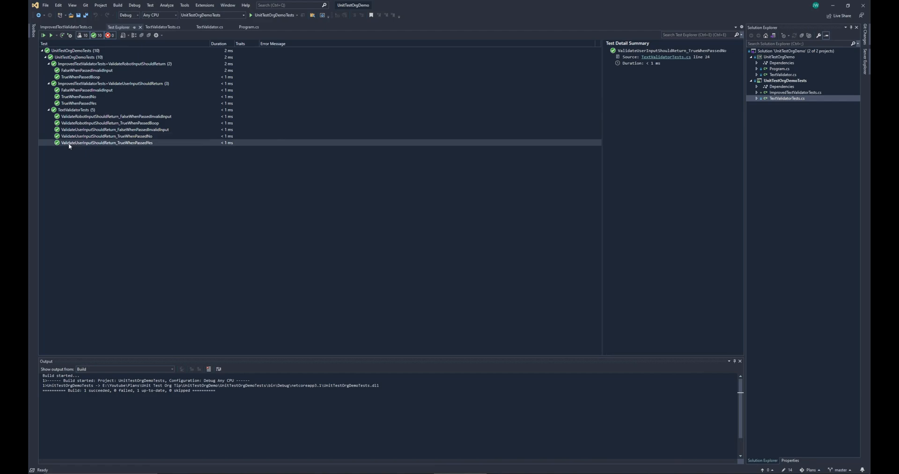
left_click(115, 130)
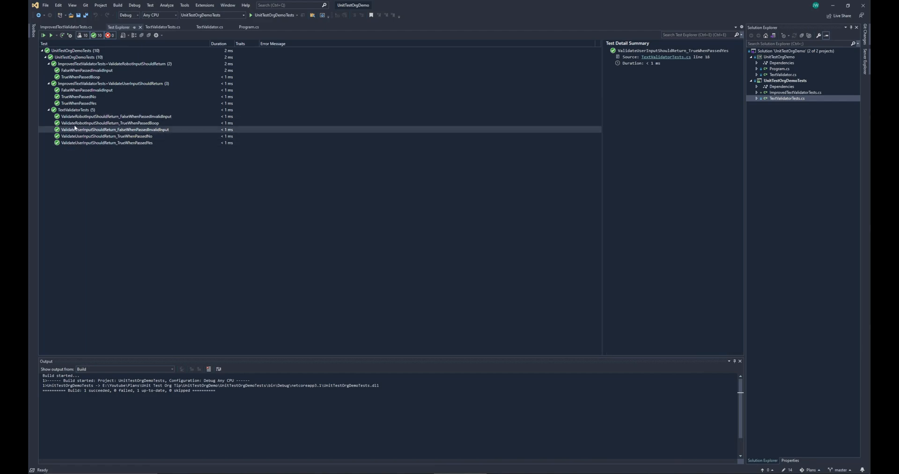
left_click(115, 117)
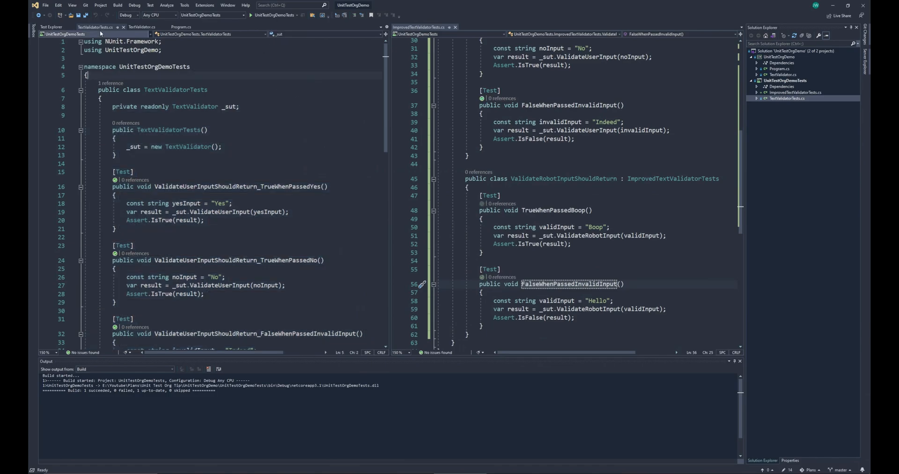
- Collapse the ValidateRobotInputShouldReturn class and expand ValidateUserInputShouldReturn beside the original tests
scroll("down", 3)
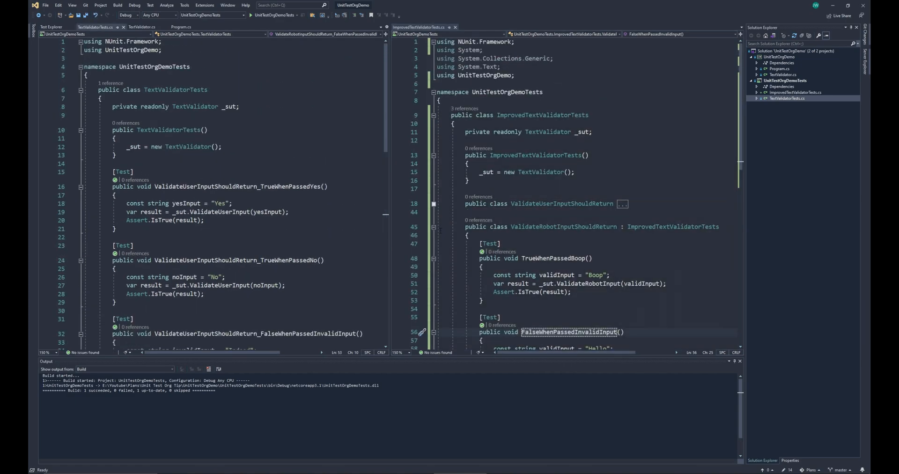
left_click(449, 226)
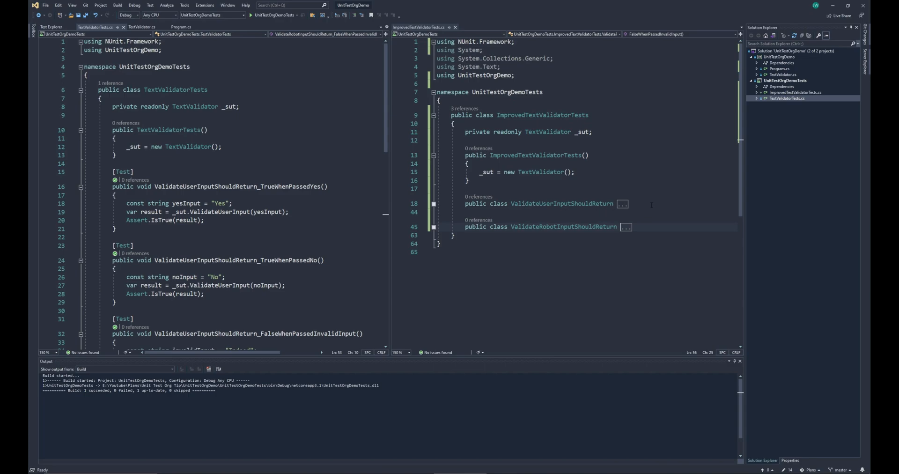
left_click(528, 204)
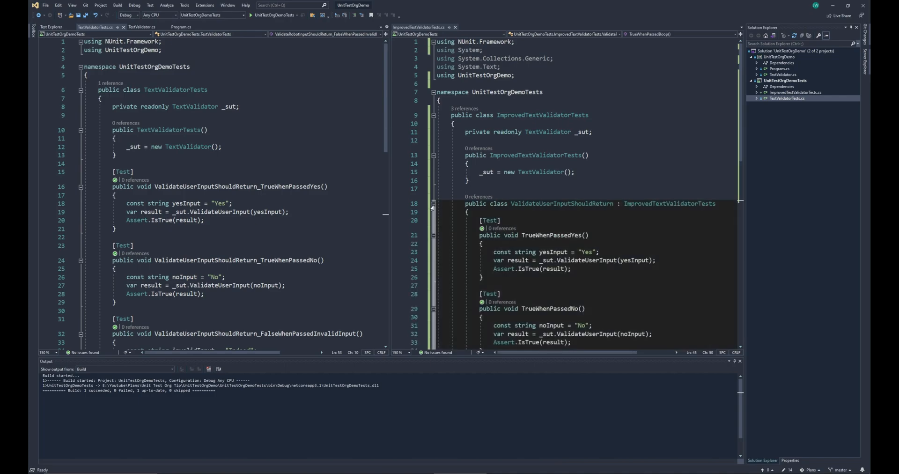
scroll("down", 3)
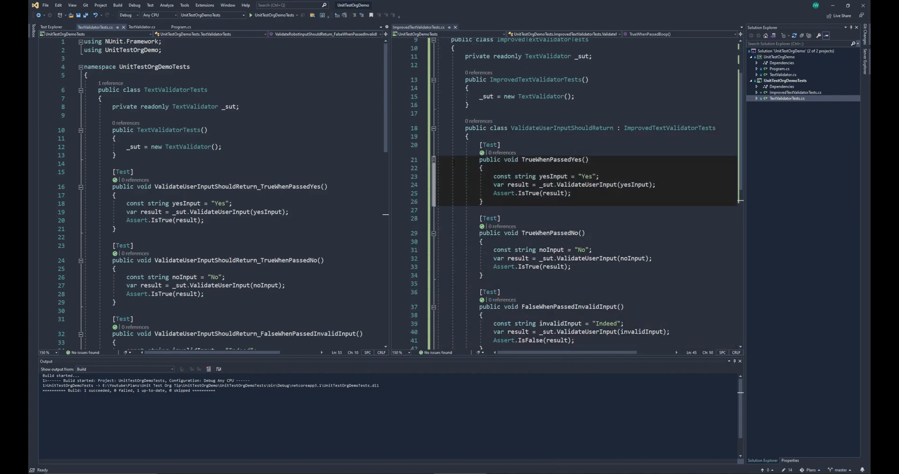